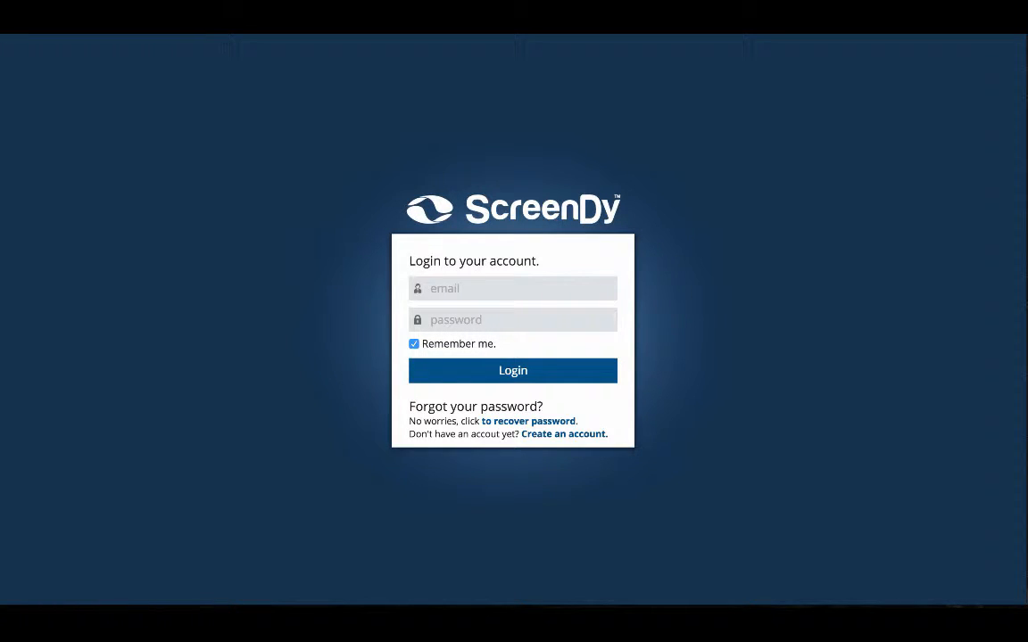
mouse_move(525, 357)
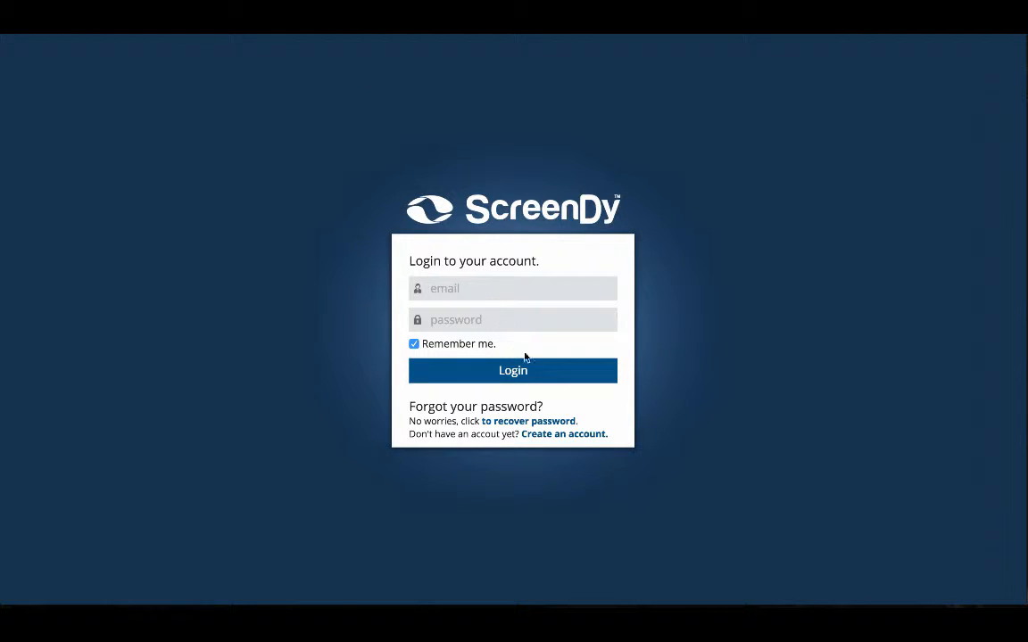
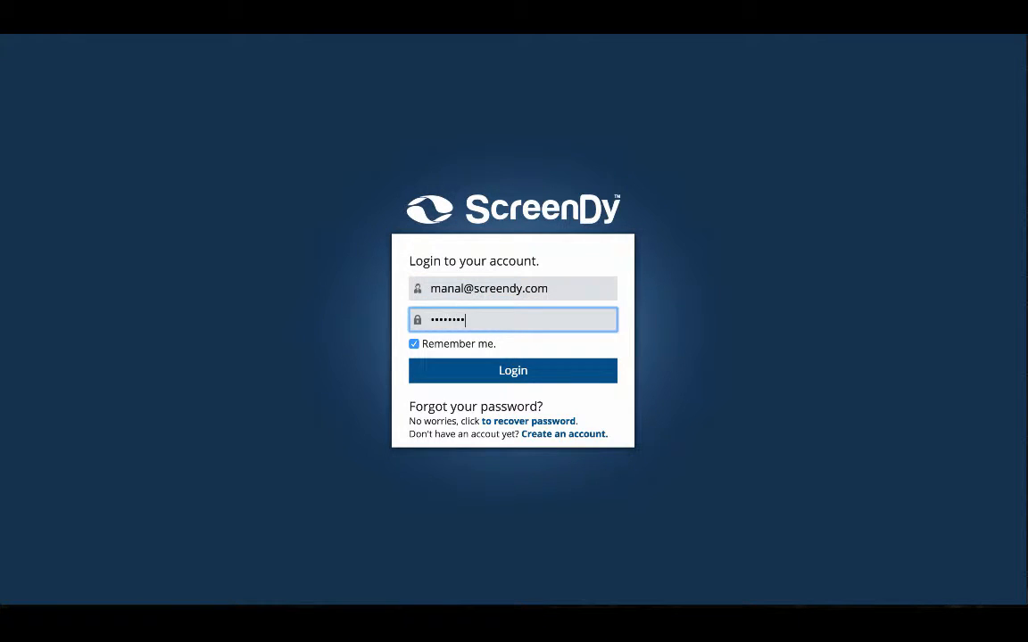
Step: Sign in to the ScreenDy account with its email and password
left_click(514, 369)
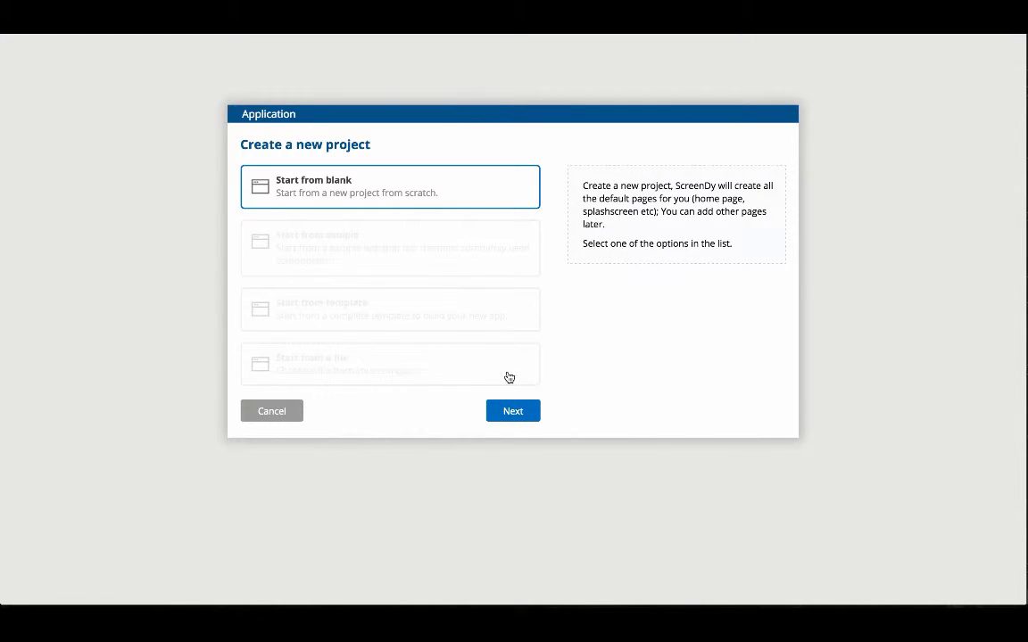
mouse_move(610, 405)
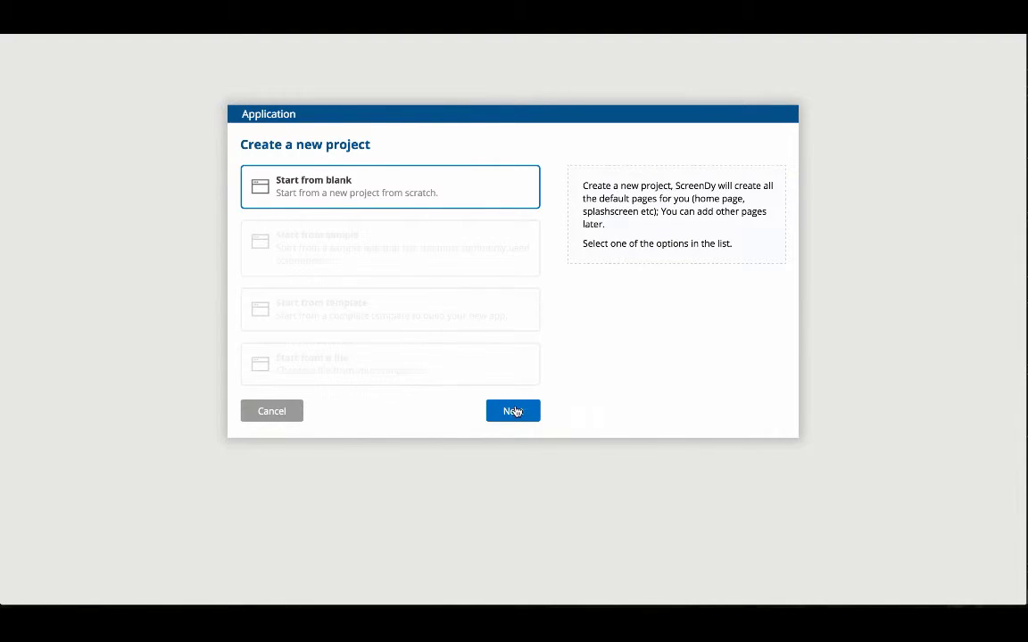
Step: Choose Start from blank and continue to the project naming form
left_click(514, 411)
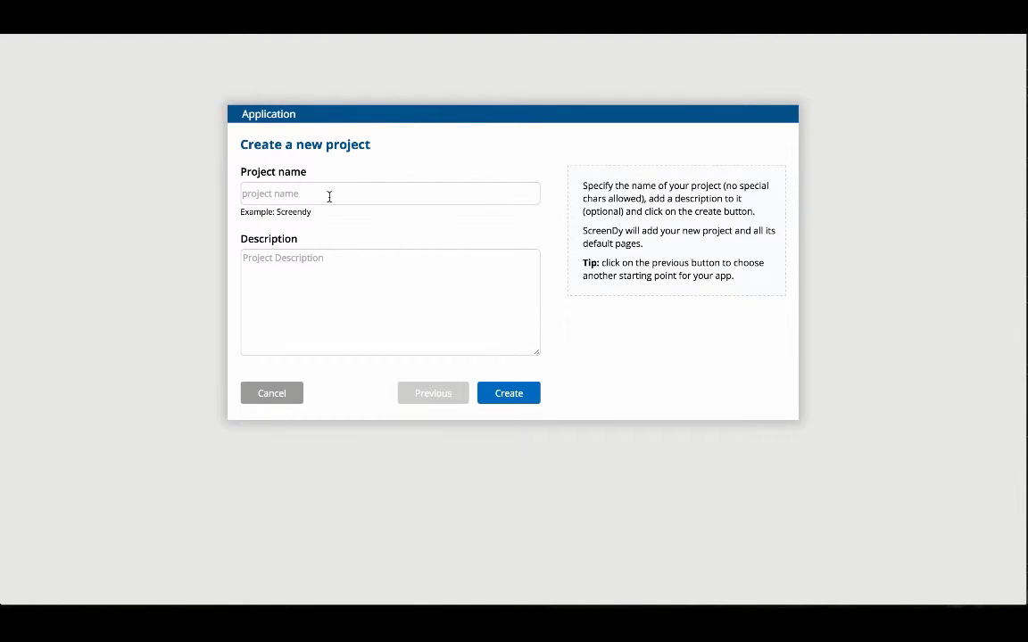
Step: Create the project HelloWorld with description 'My first project on ScreenDy'
type("HelloW")
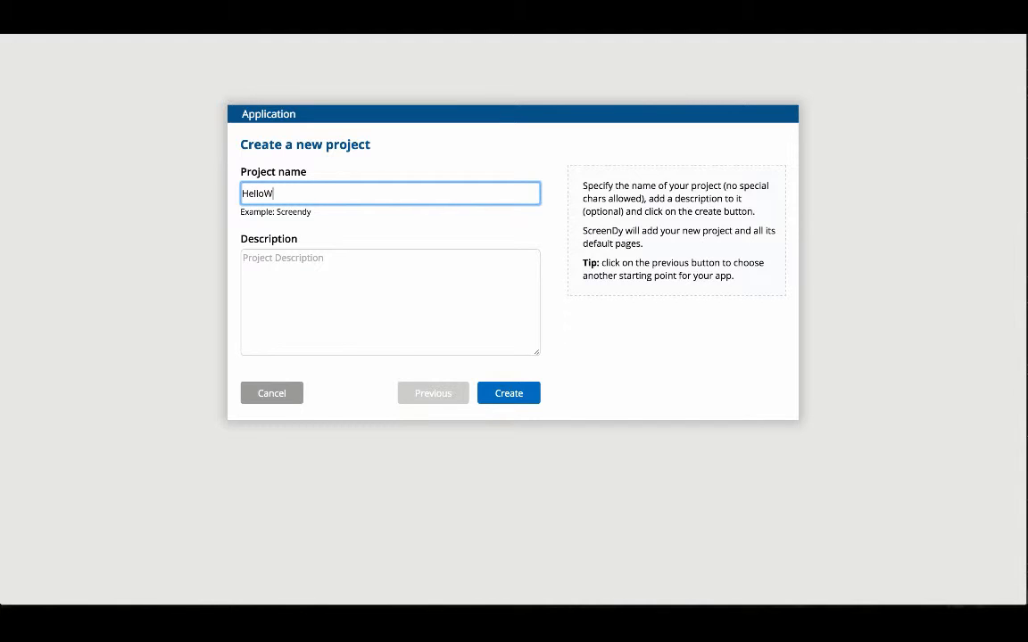
left_click(389, 302)
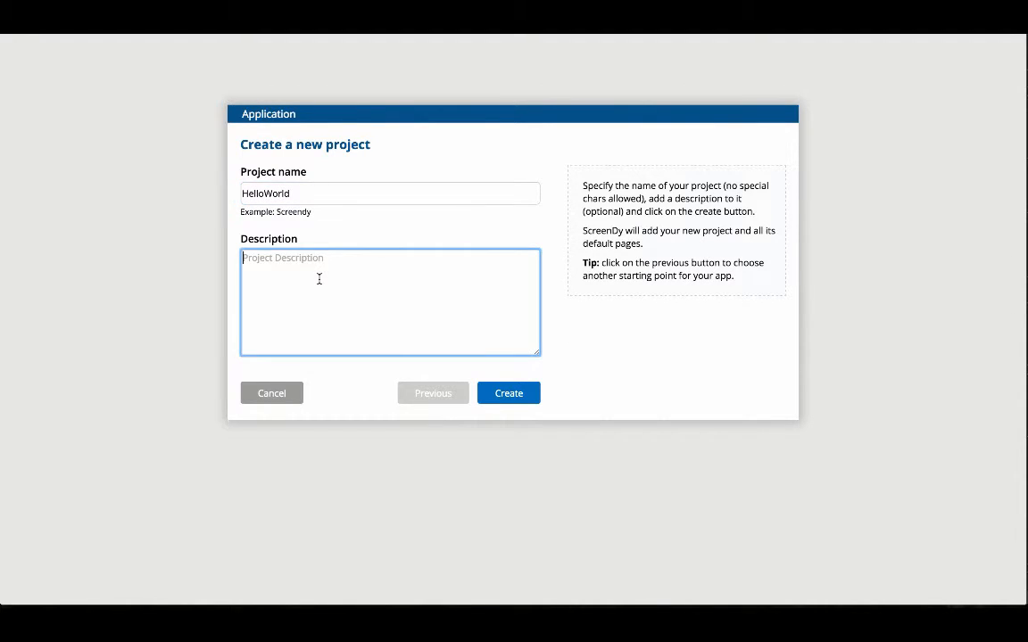
type("My first proj")
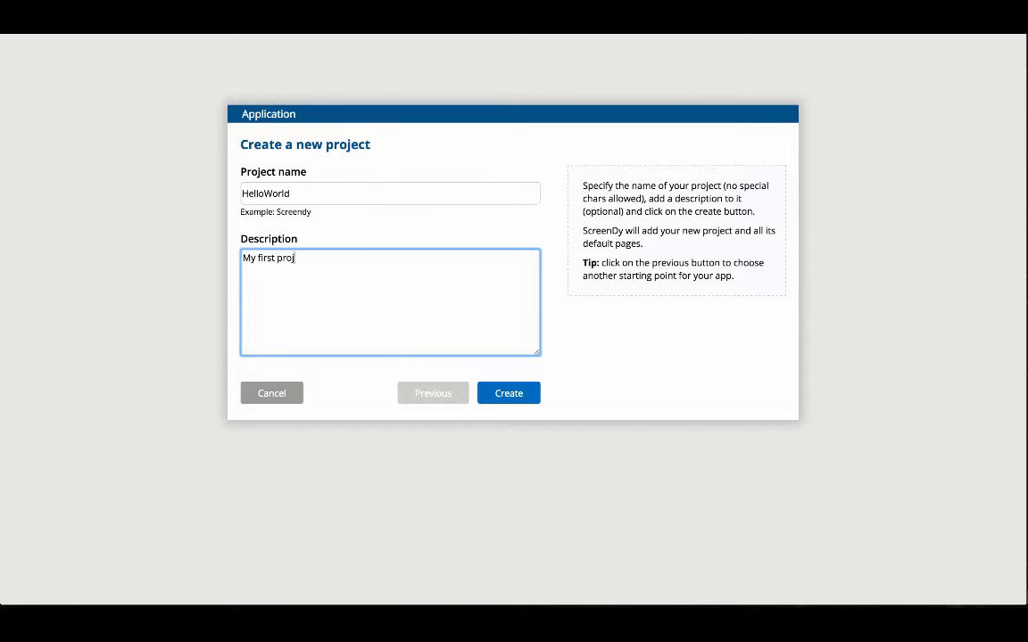
type("ect on ScreenDy")
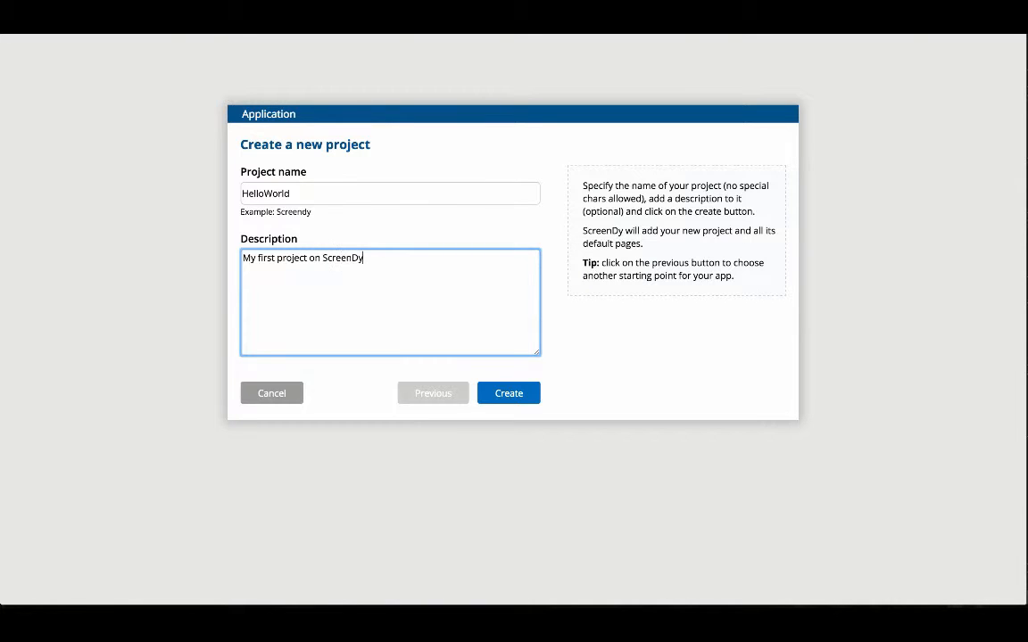
left_click(509, 393)
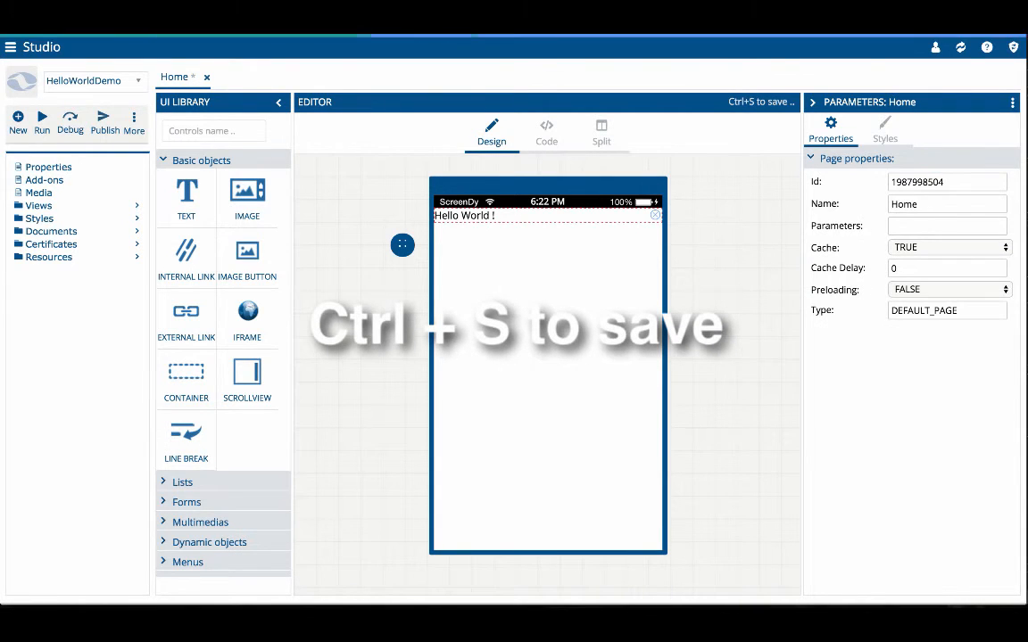
Step: Save the Home page with its Hello World ! text element
key("ctrl+s")
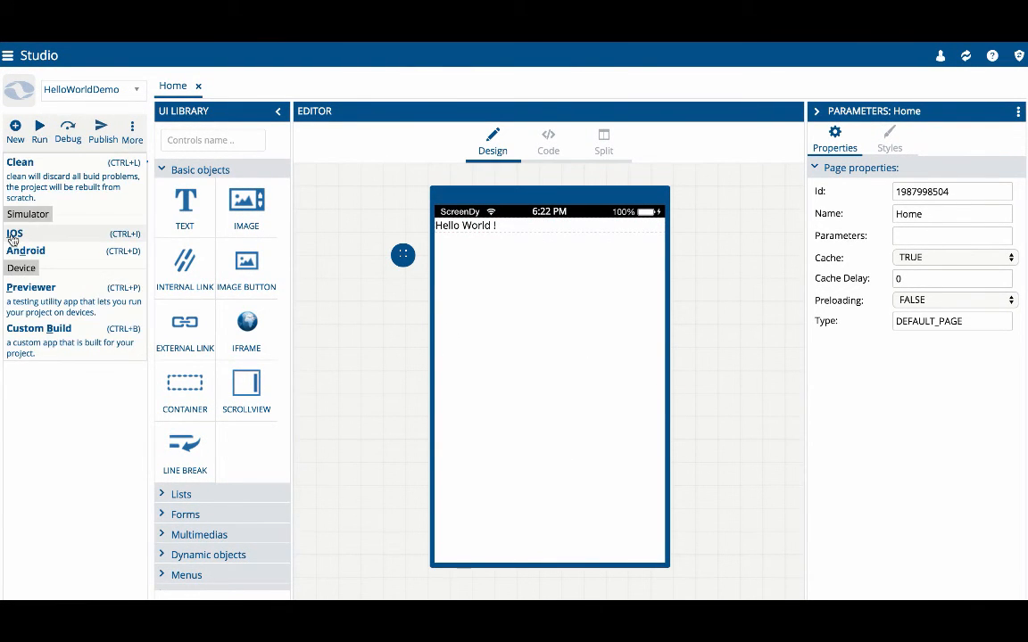
Step: Run the HelloWorld app in the iOS simulator
left_click(14, 232)
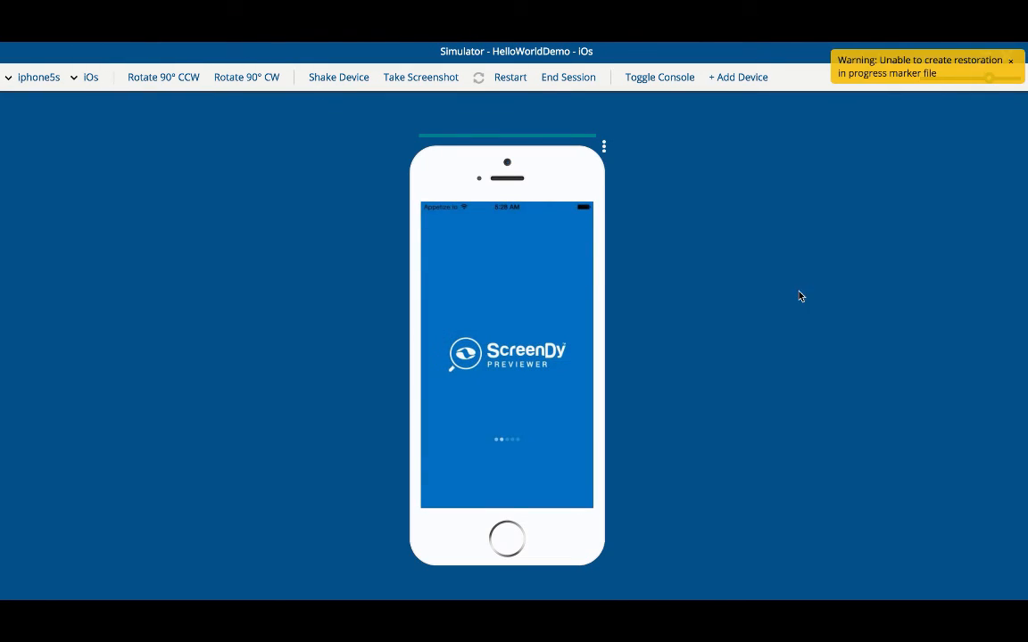